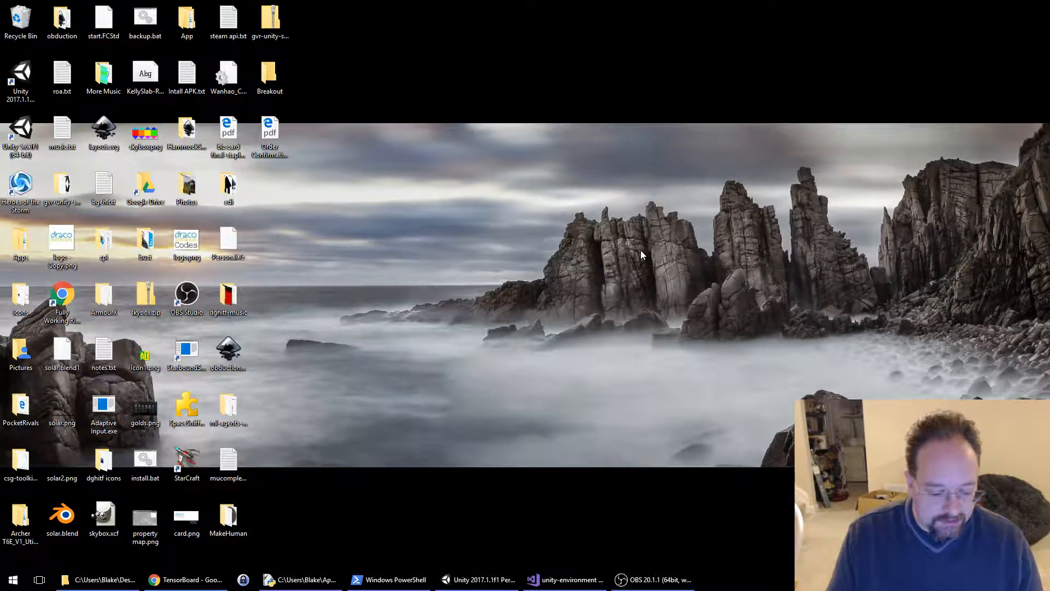
mouse_move(482, 555)
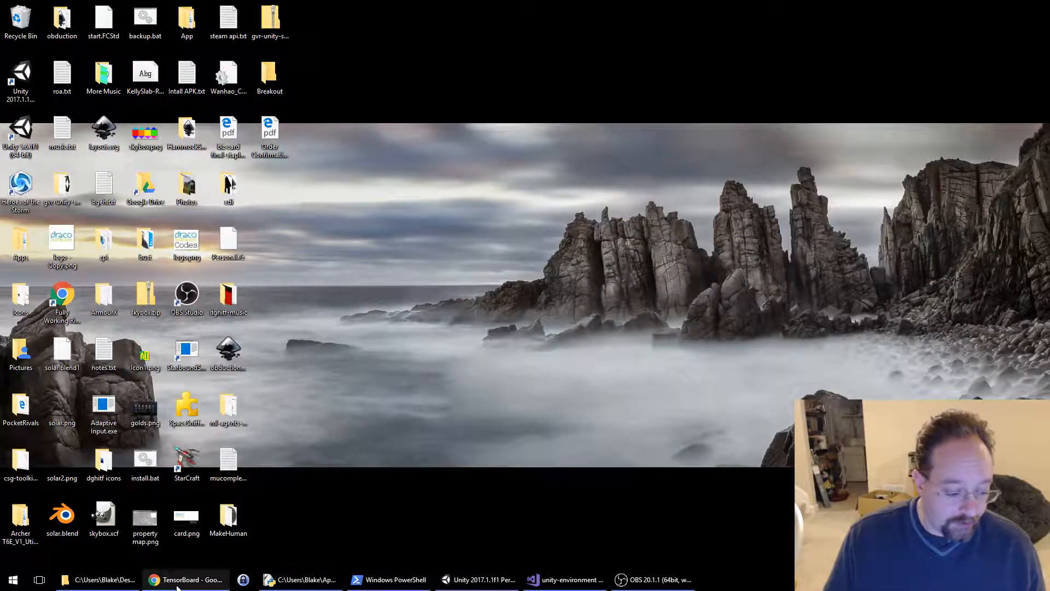
Bring Unity forward and start the RobotArm-Continuous scene in play mode
left_click(477, 580)
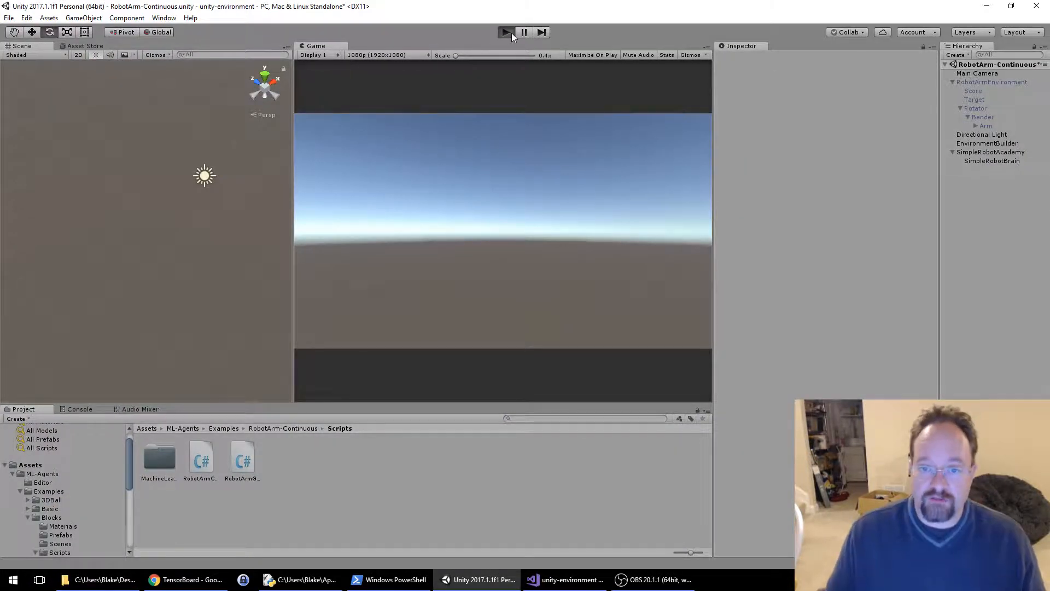
left_click(505, 32)
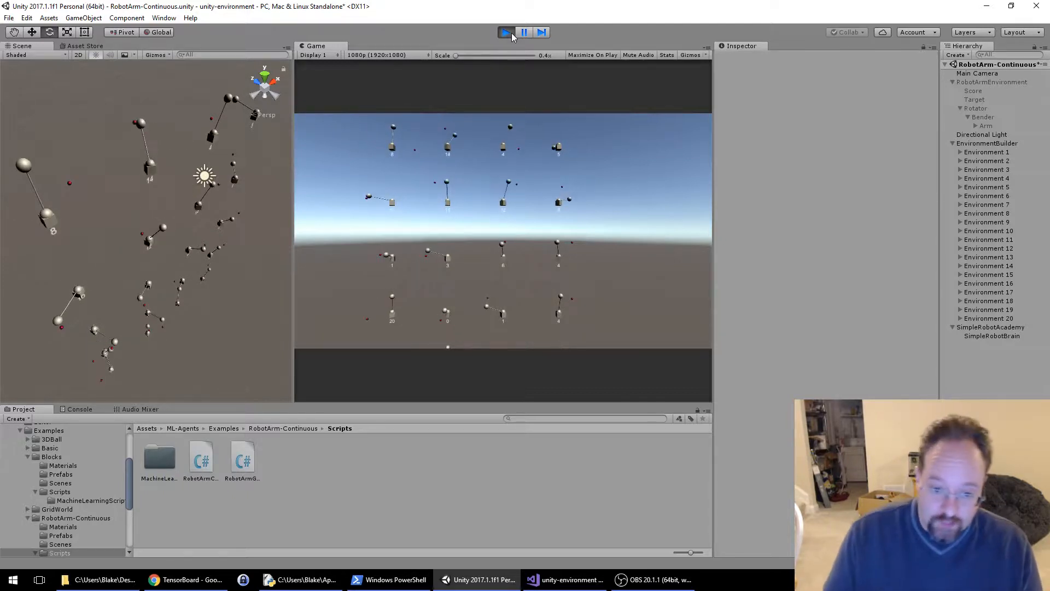
left_click(505, 31)
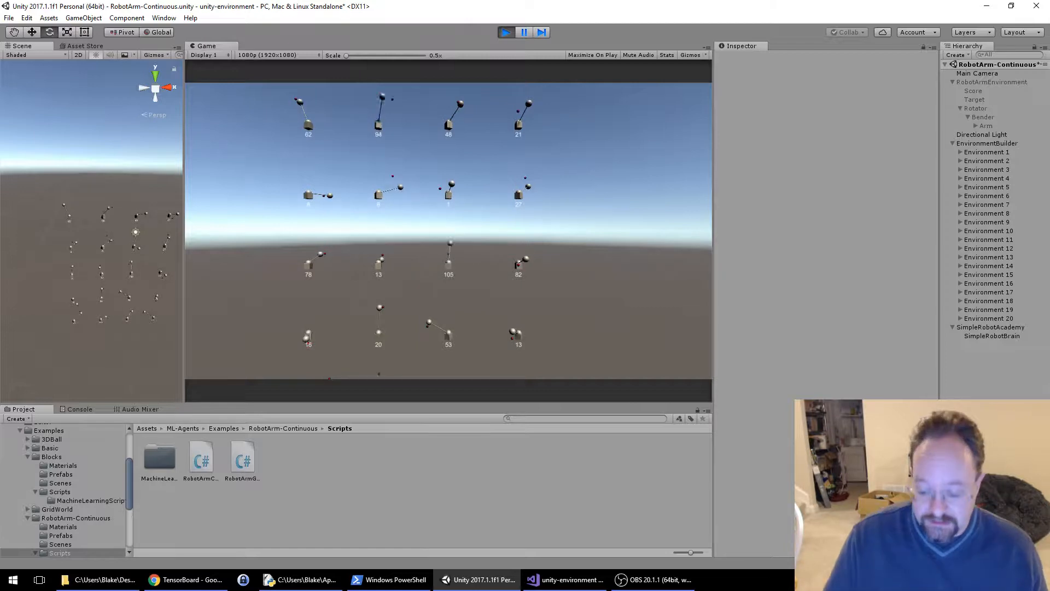
Review TargetScript.cs in Visual Studio, then return to the running Unity scene
left_click(564, 580)
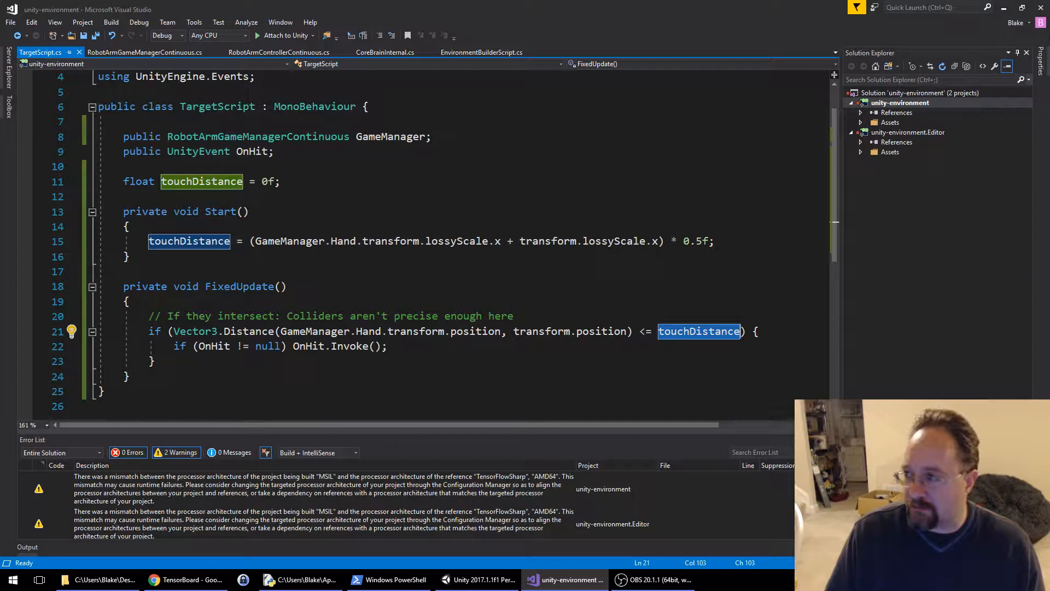
left_click(476, 580)
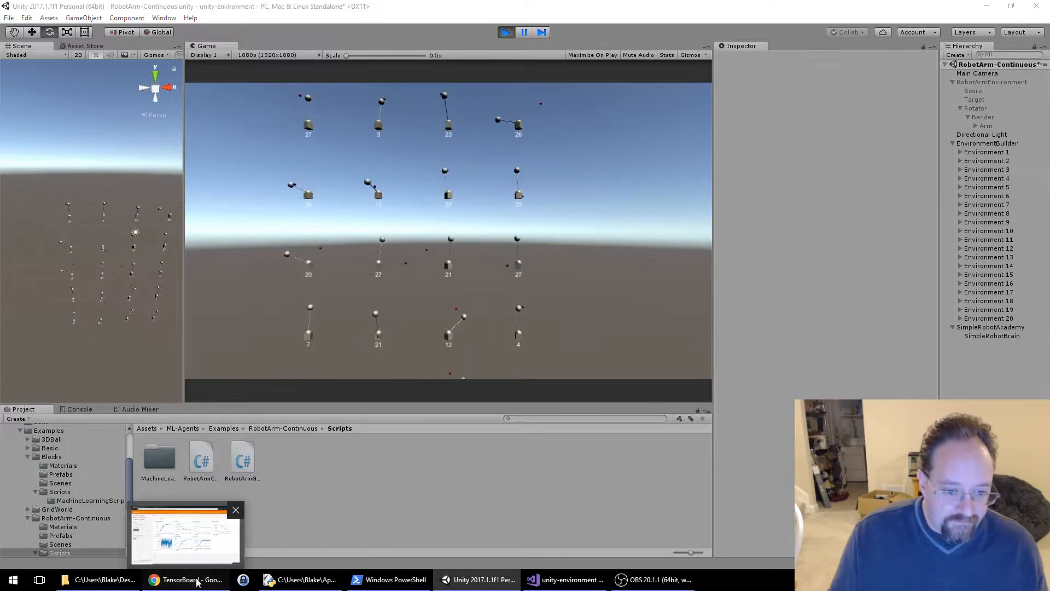
Bring the TensorBoard browser page to the front
left_click(186, 578)
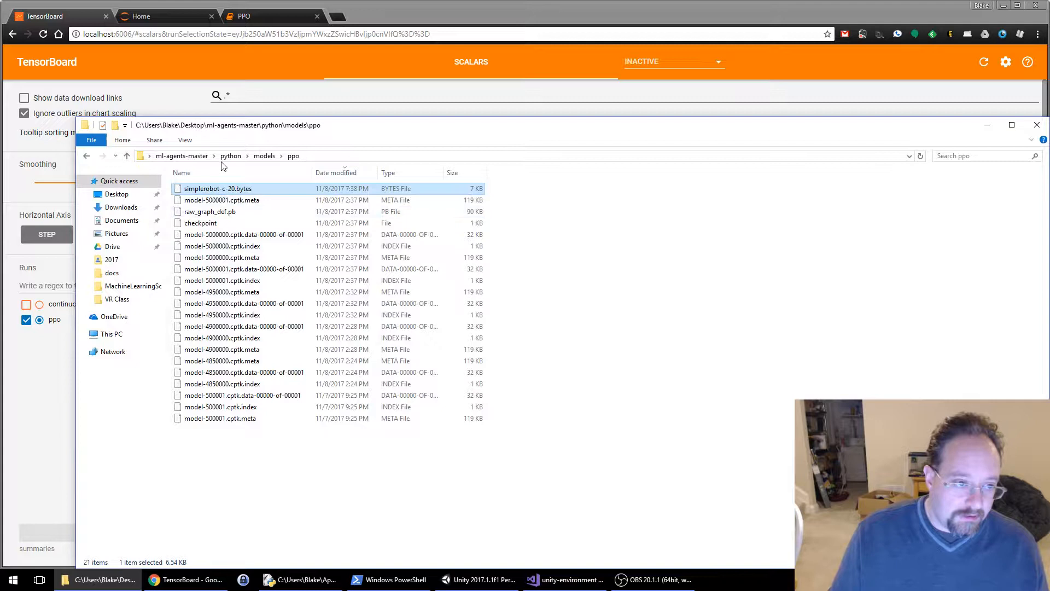
Go up to the python folder and open Startup.bat for editing
left_click(231, 156)
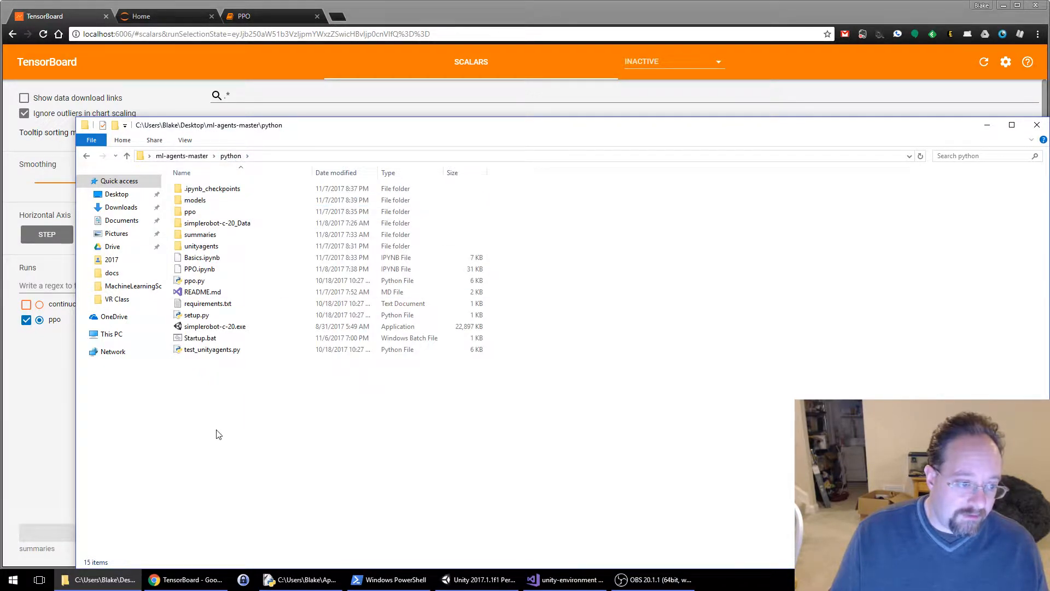
right_click(199, 338)
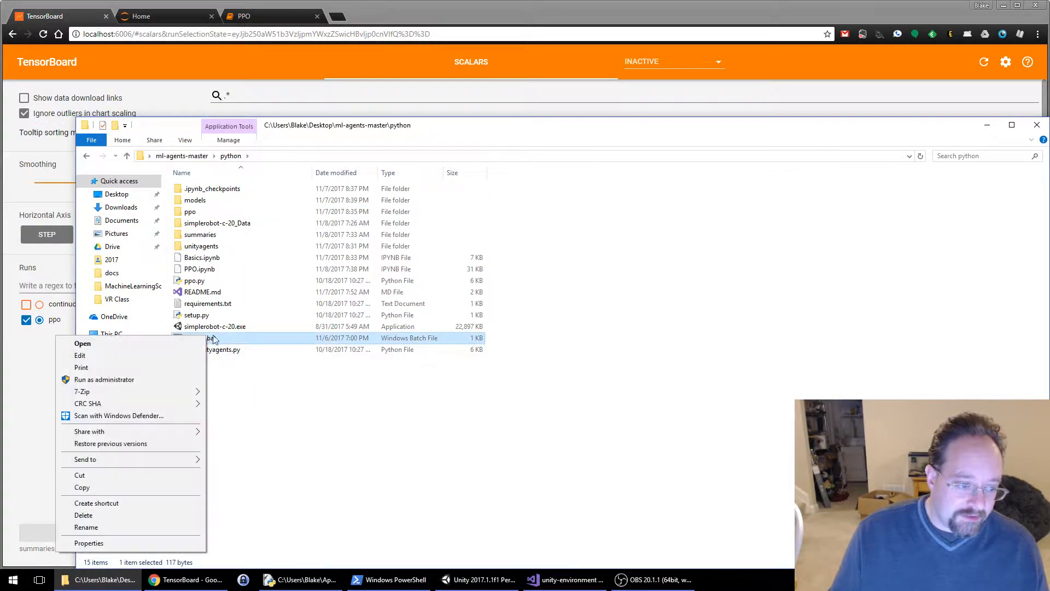
left_click(80, 354)
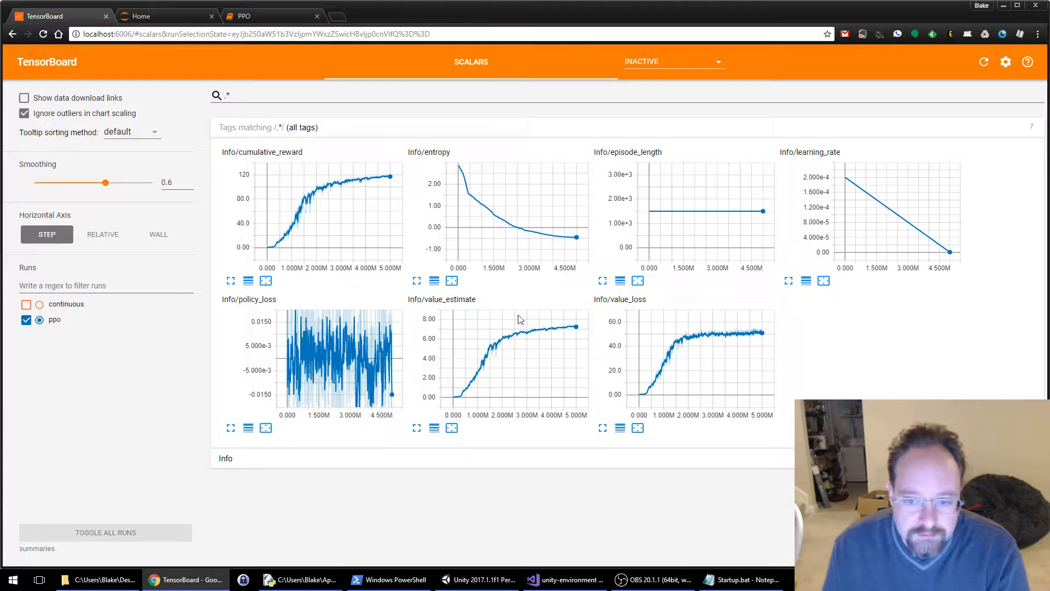
mouse_move(267, 247)
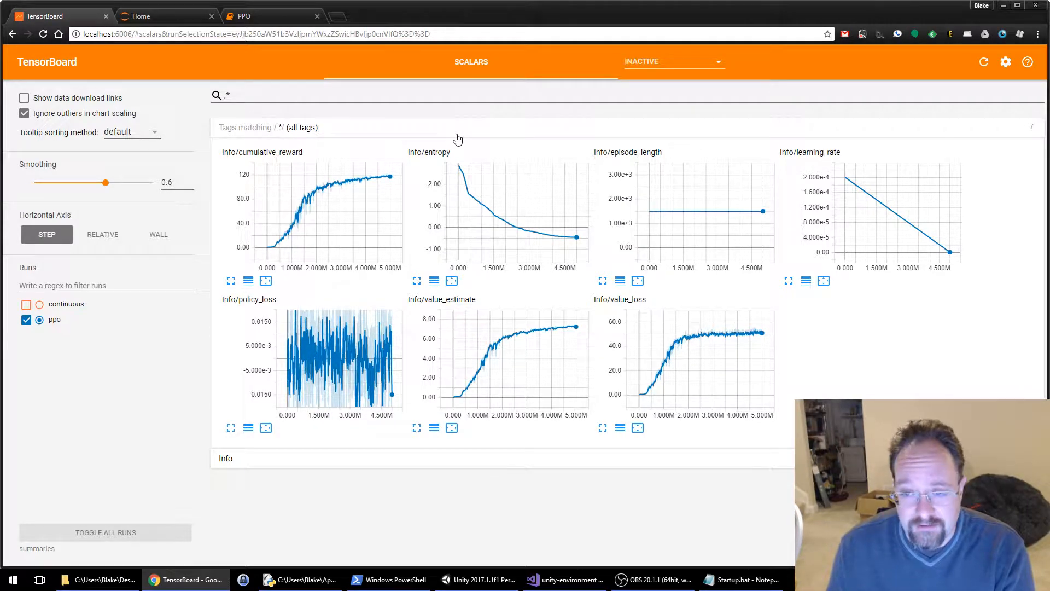
mouse_move(284, 232)
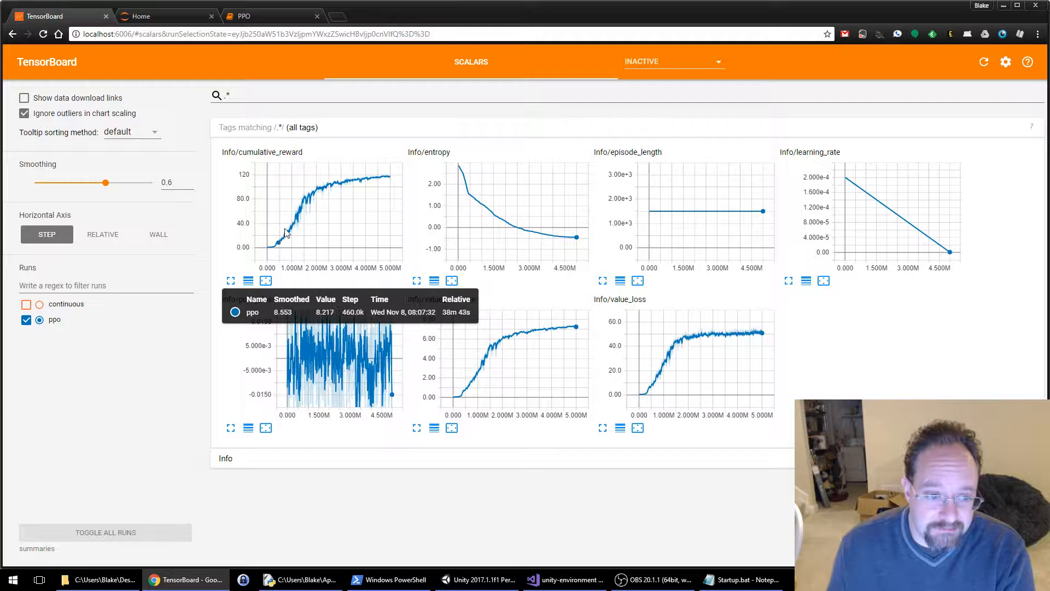
mouse_move(344, 205)
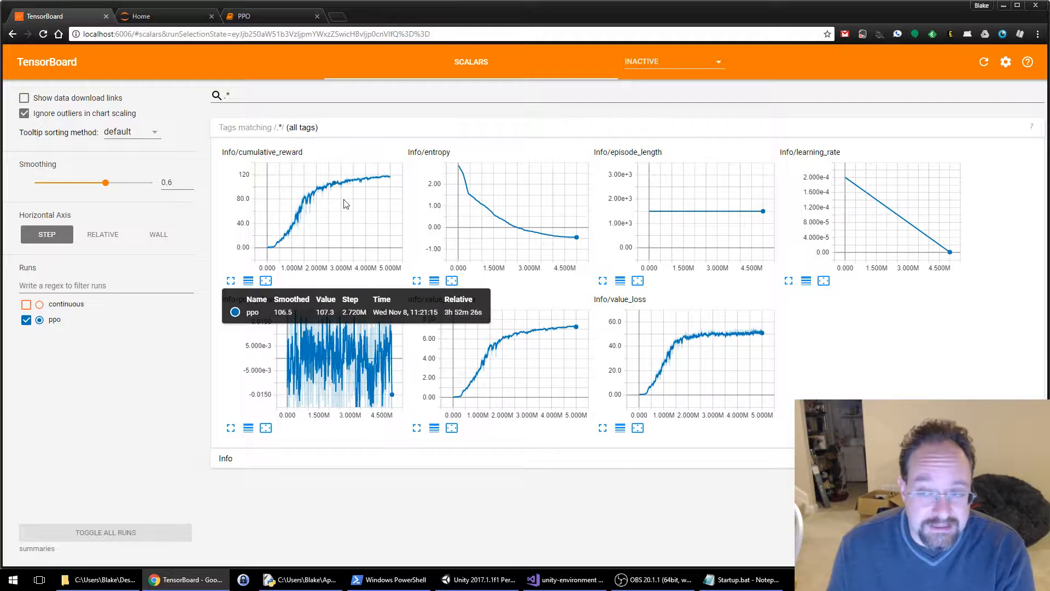
mouse_move(275, 243)
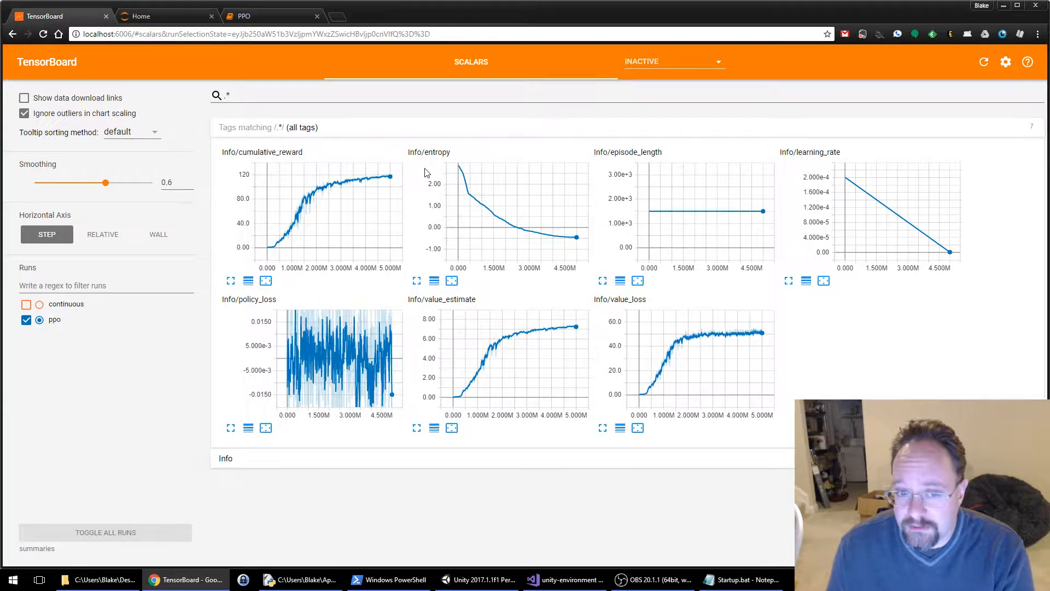
mouse_move(457, 168)
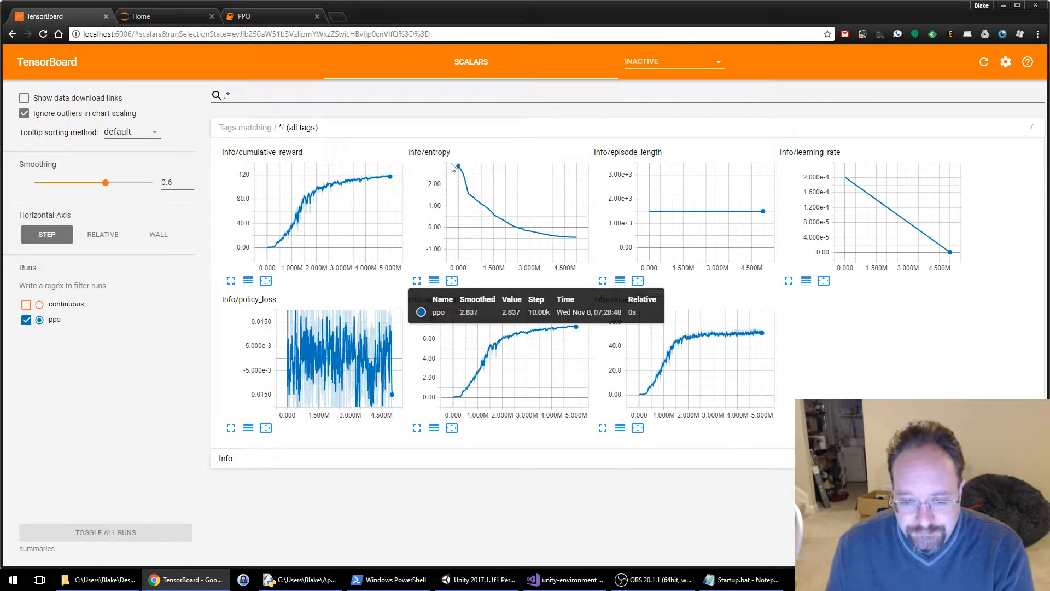
mouse_move(461, 182)
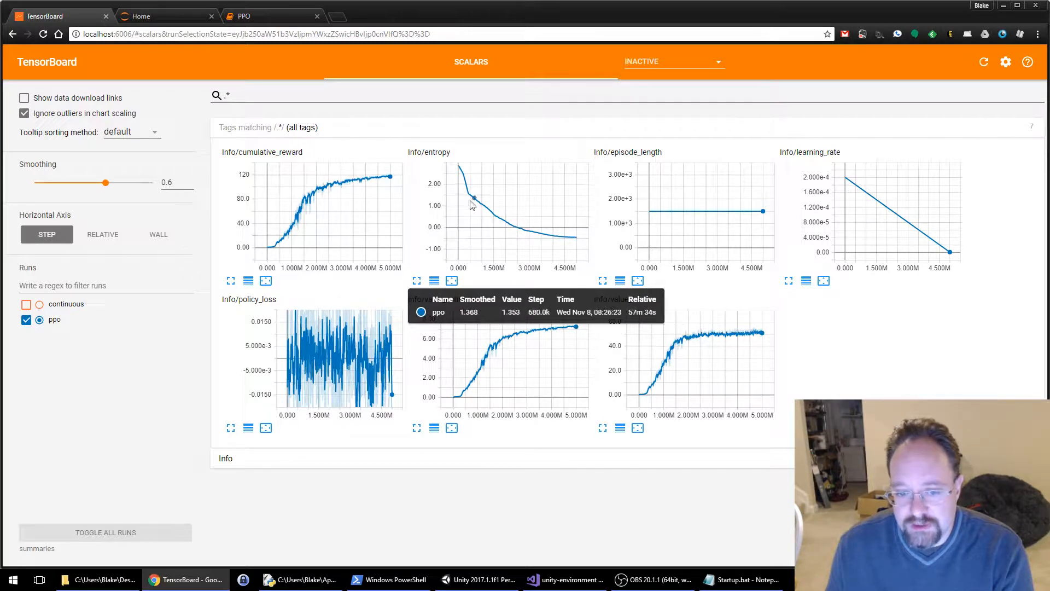
mouse_move(481, 211)
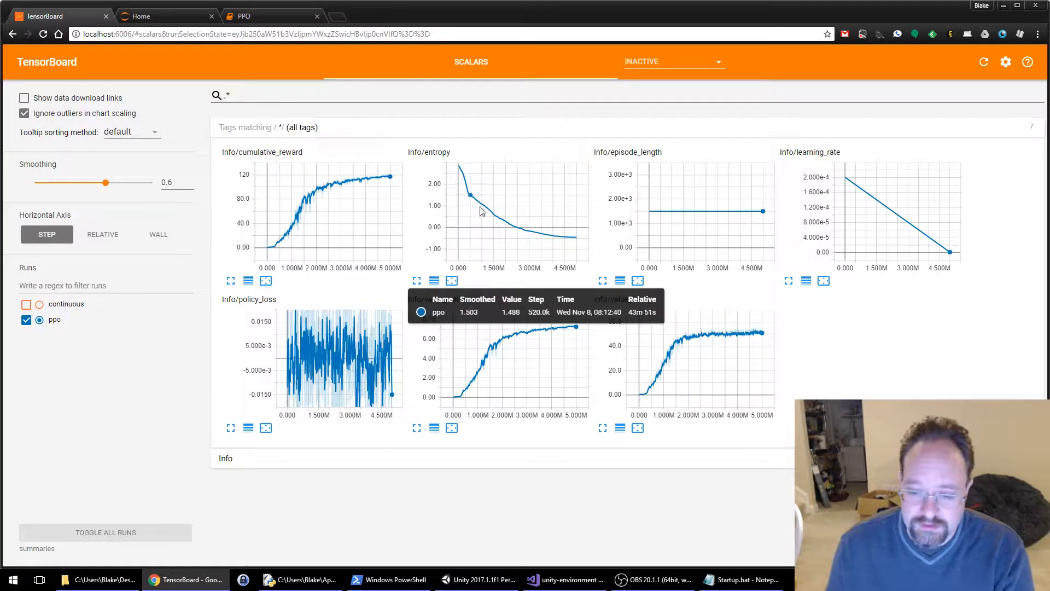
mouse_move(572, 238)
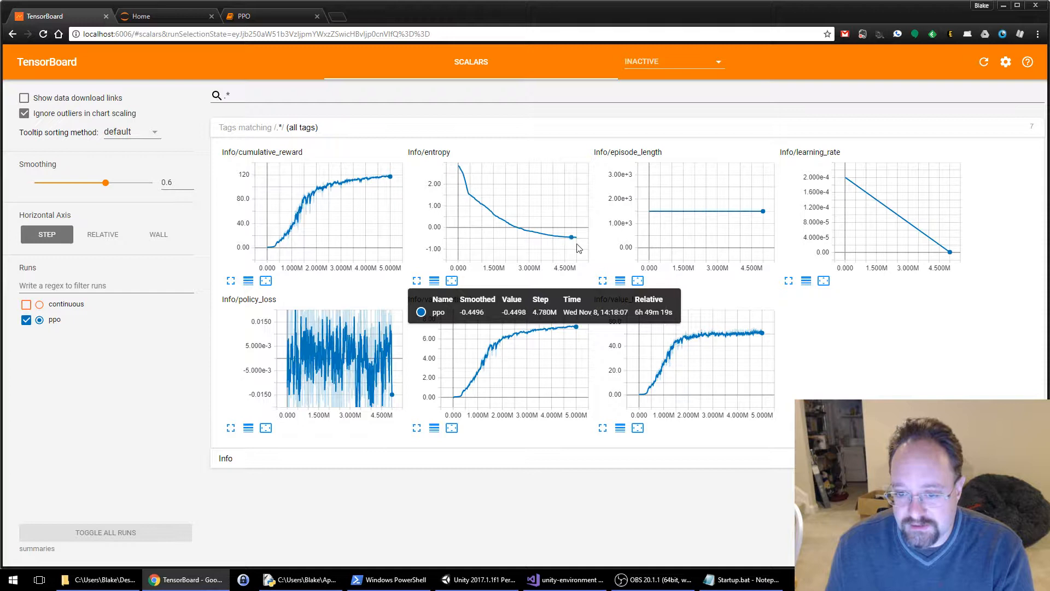
mouse_move(574, 236)
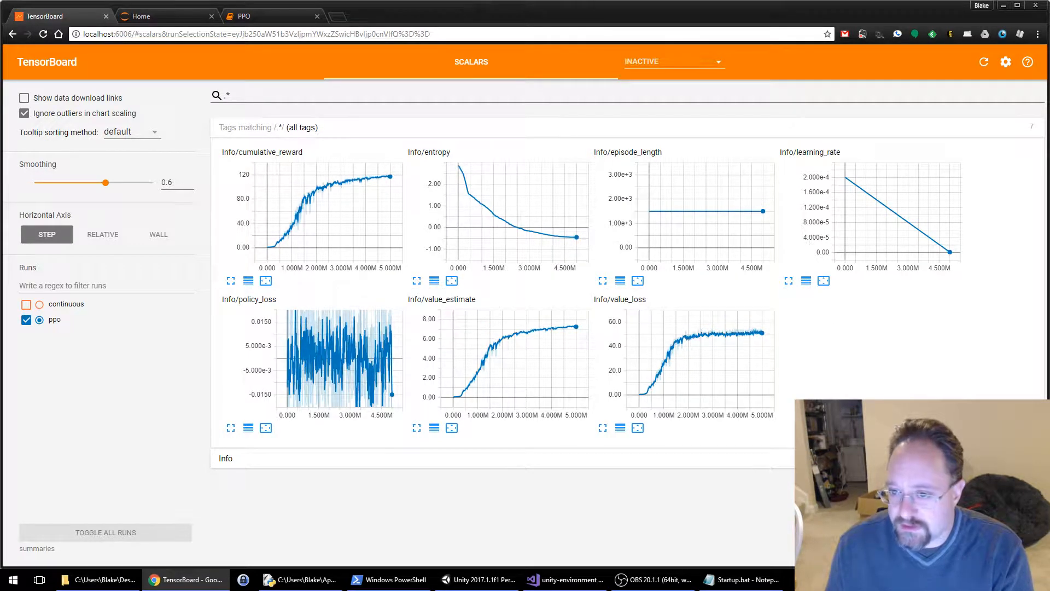
mouse_move(761, 211)
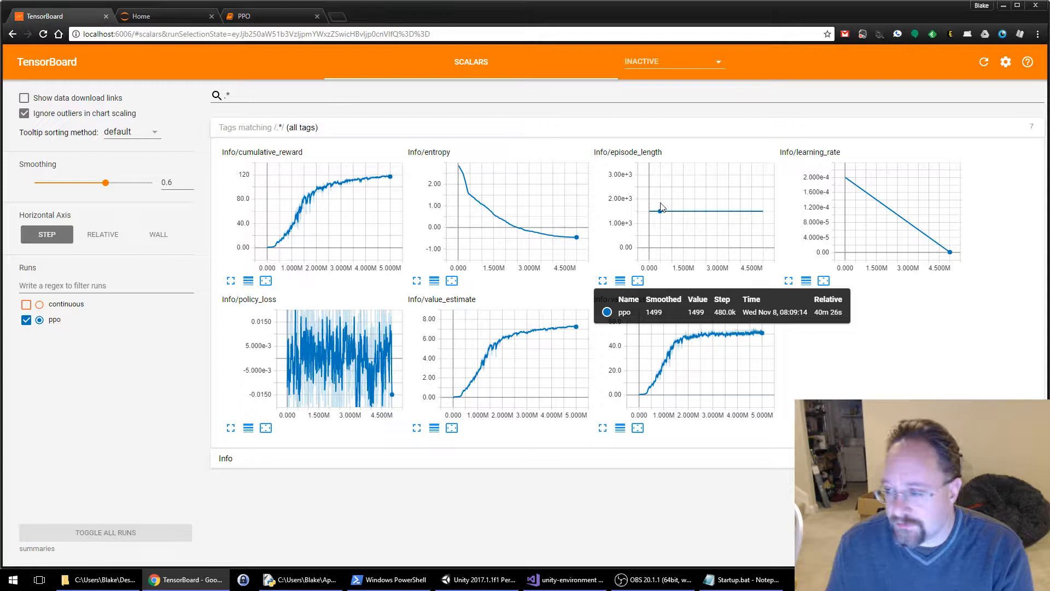
mouse_move(861, 189)
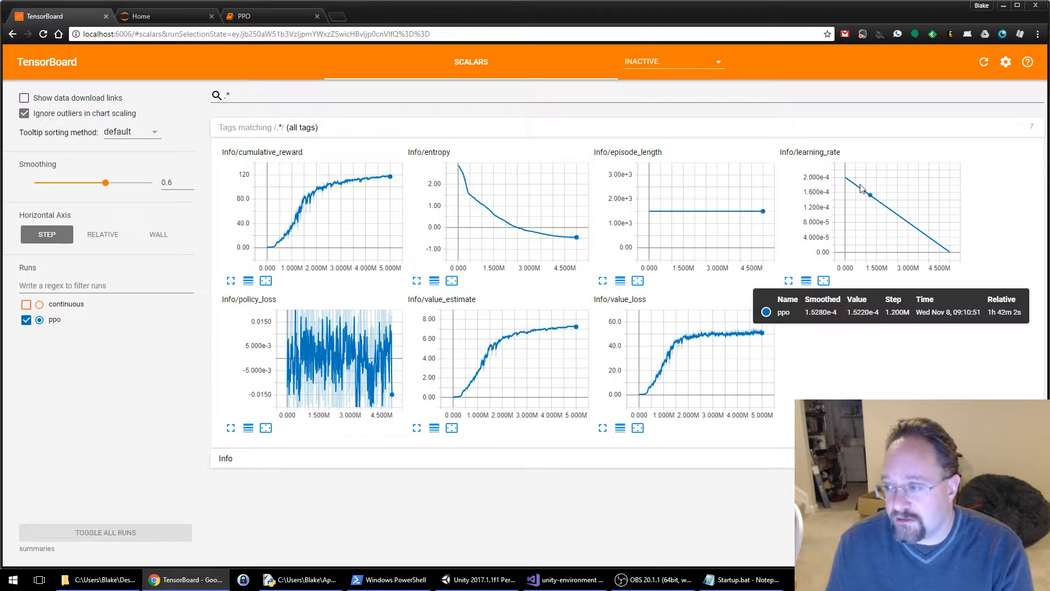
mouse_move(824, 363)
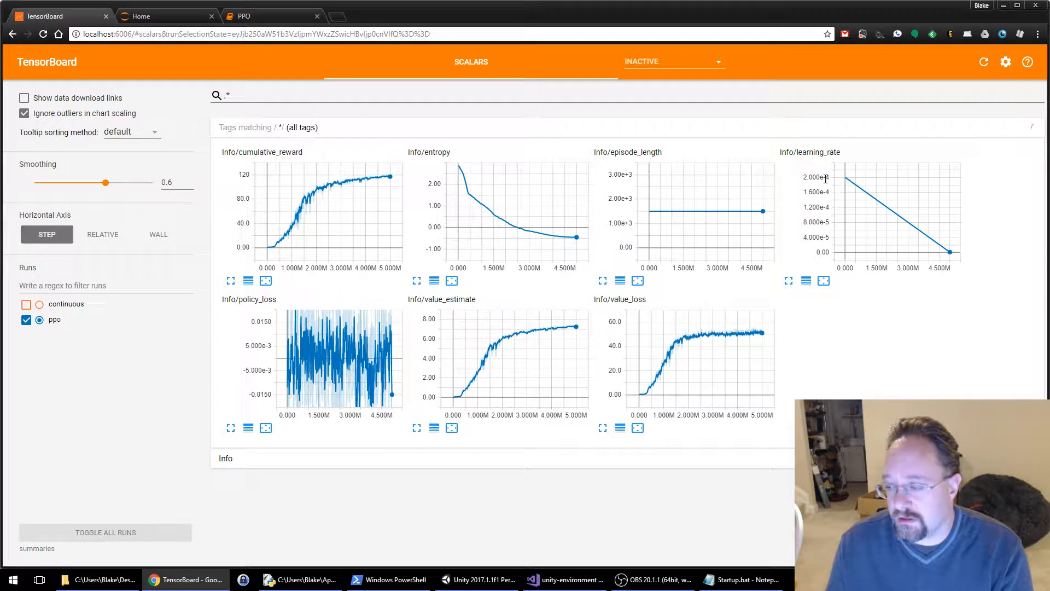
mouse_move(842, 179)
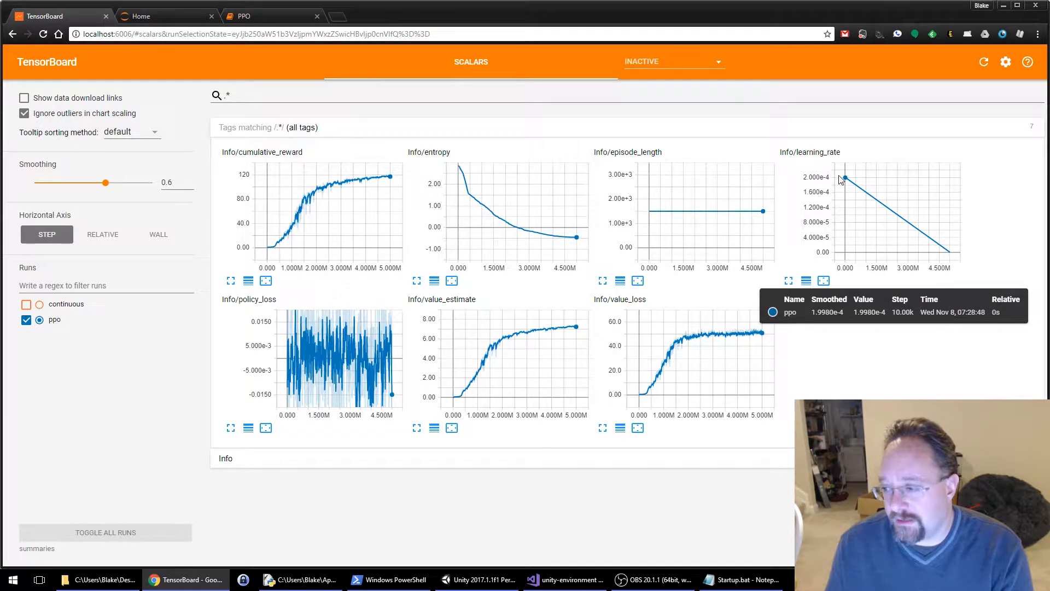
mouse_move(943, 298)
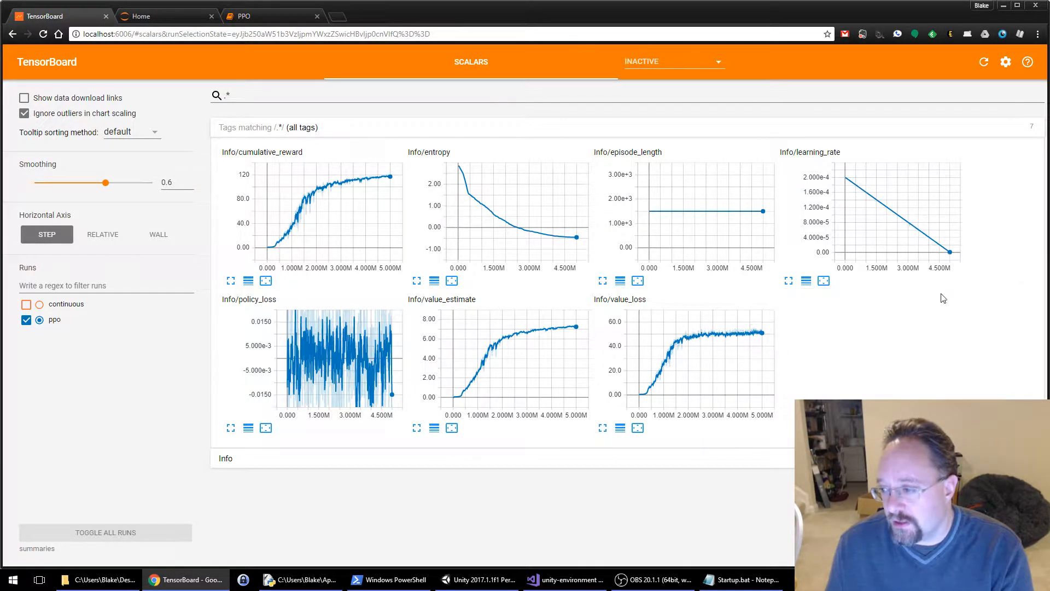
mouse_move(940, 246)
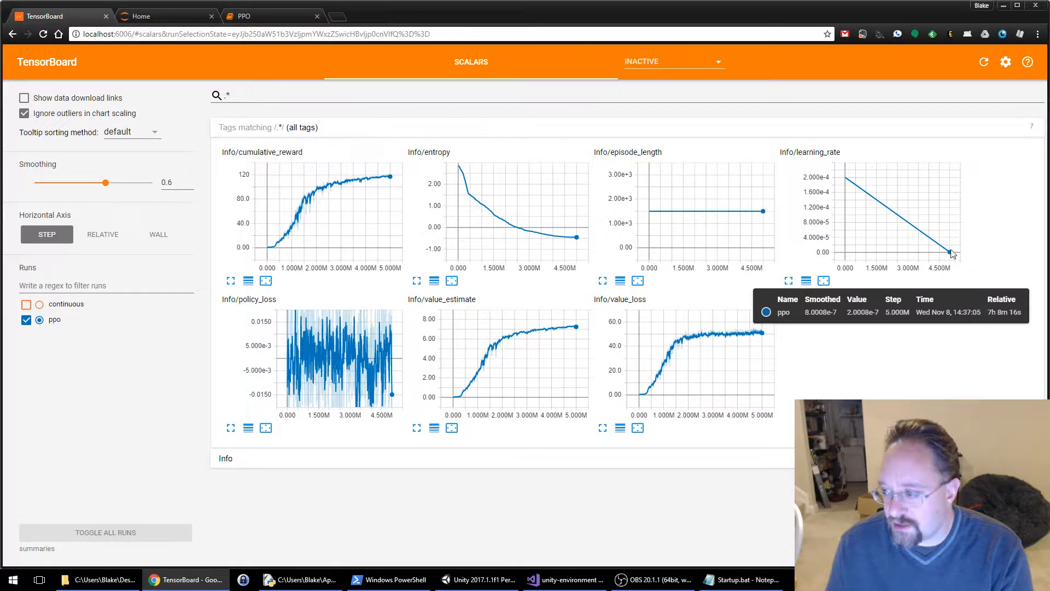
mouse_move(863, 397)
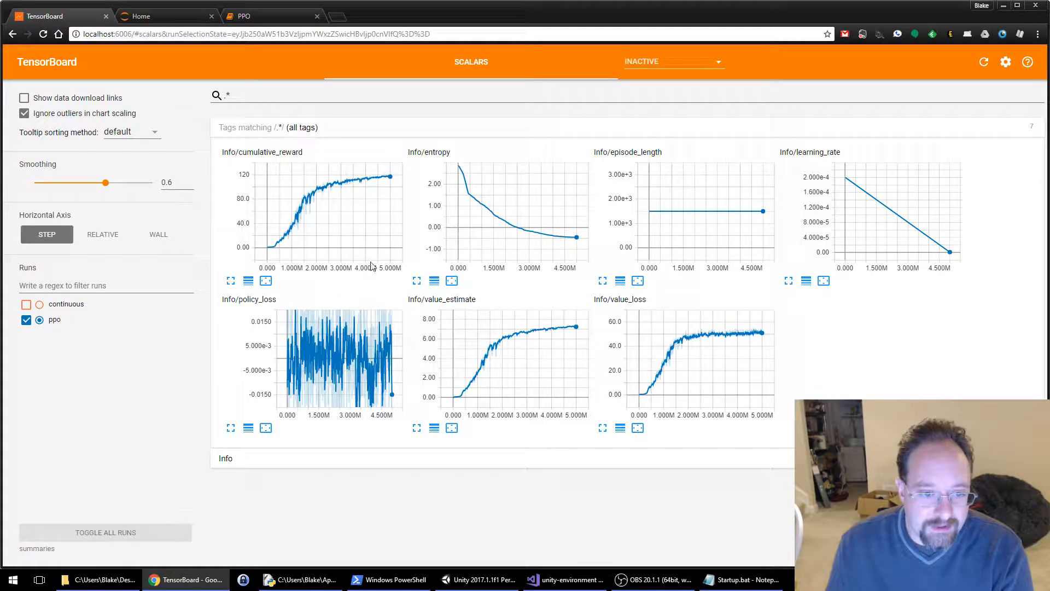
mouse_move(368, 188)
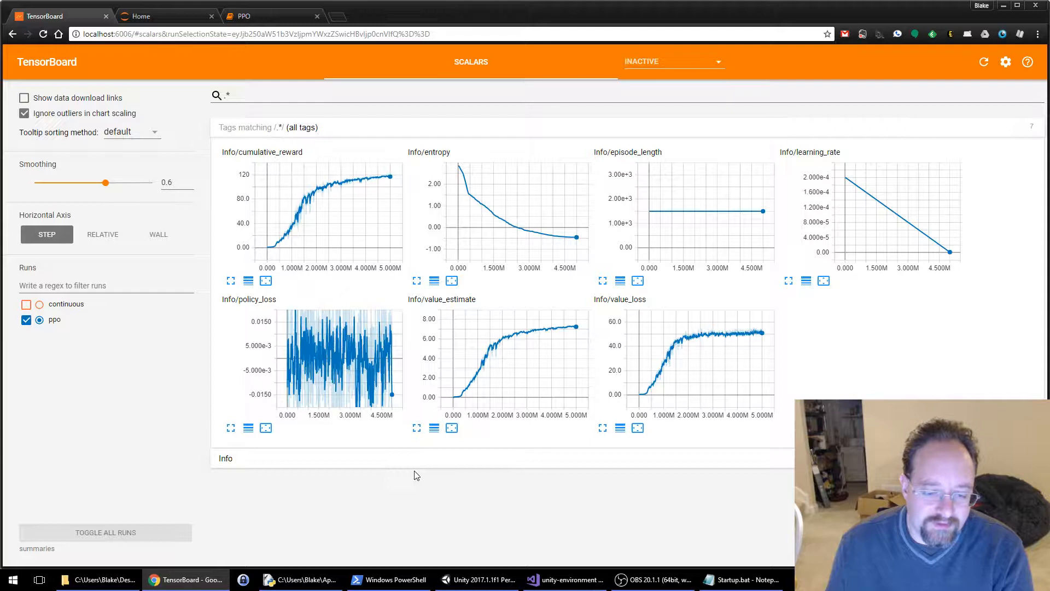
mouse_move(287, 367)
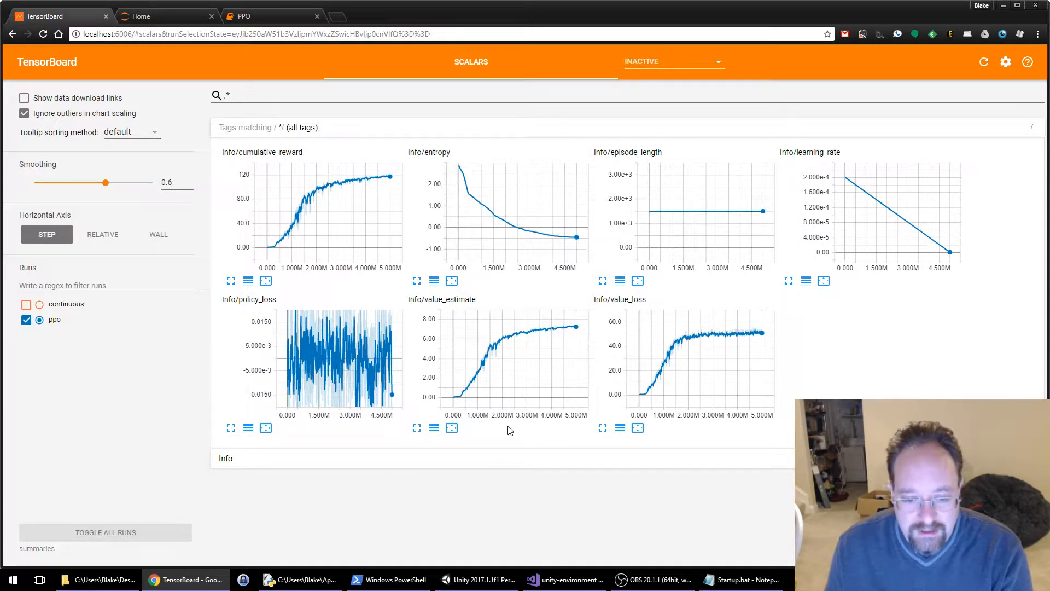
mouse_move(675, 360)
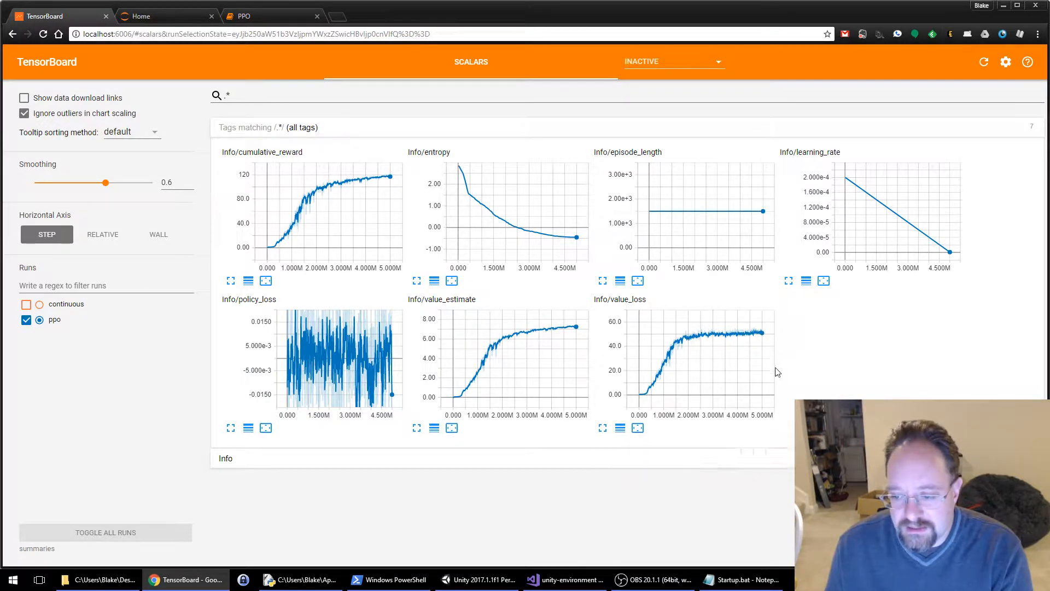
mouse_move(318, 234)
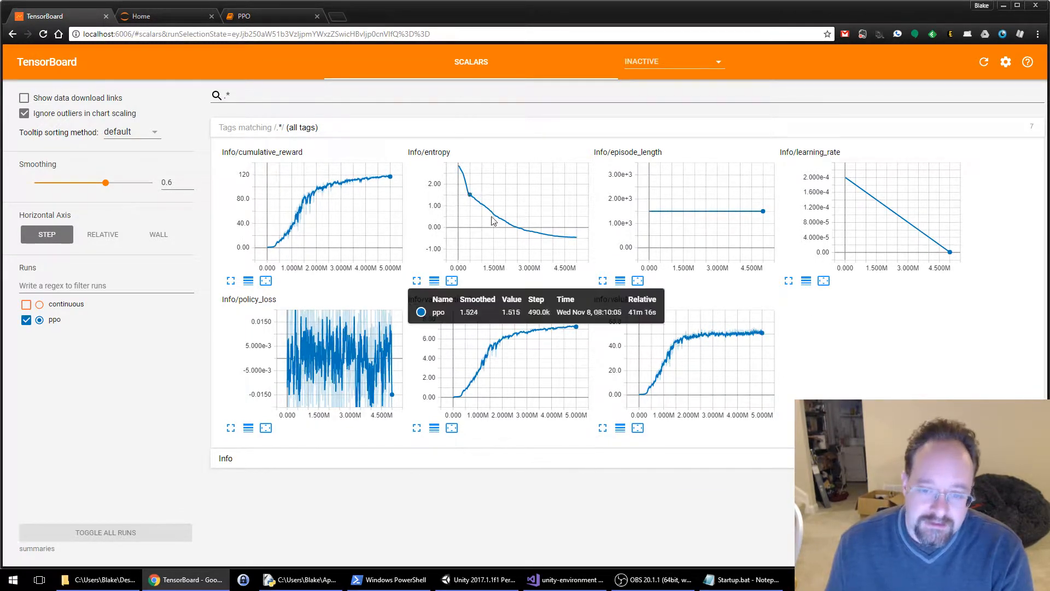
mouse_move(977, 301)
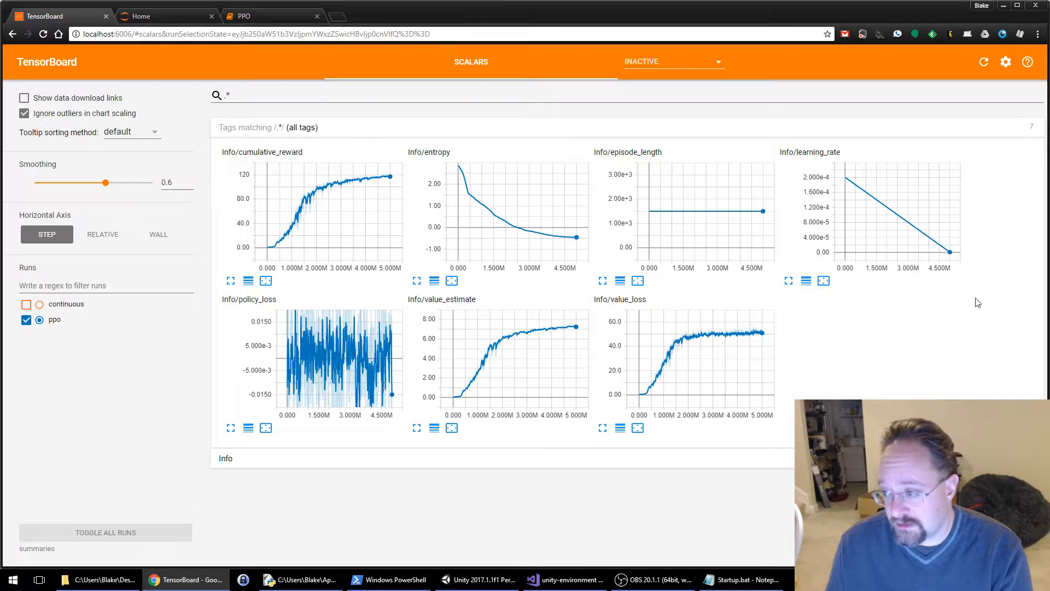
mouse_move(840, 167)
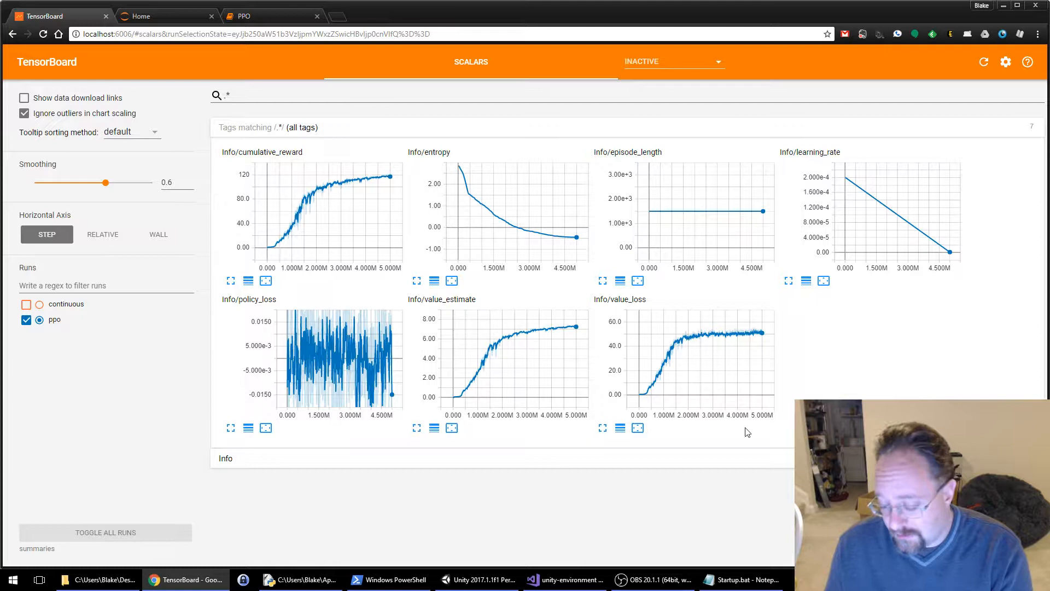
mouse_move(653, 579)
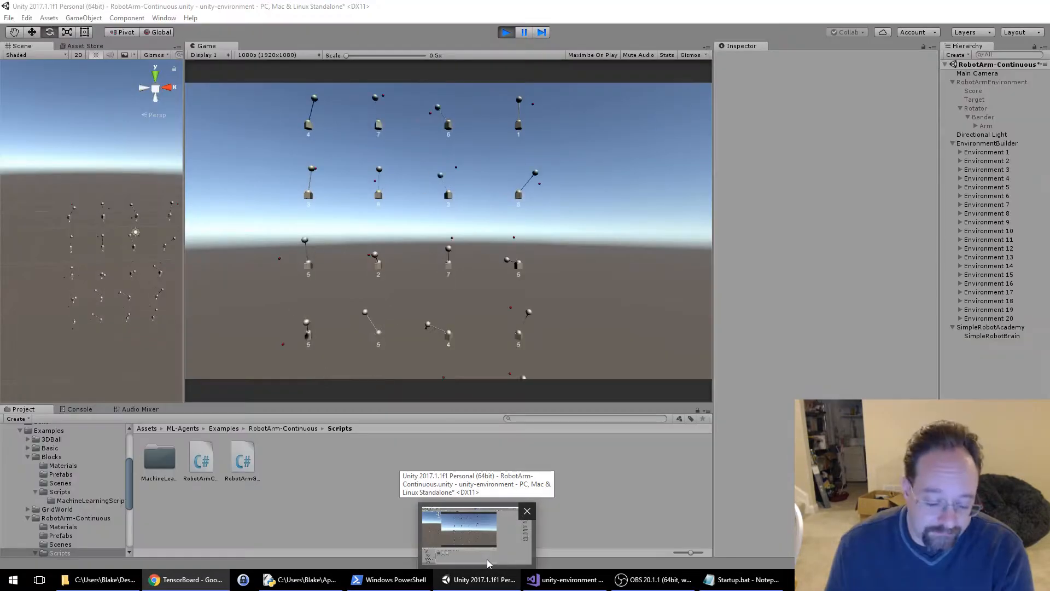
Select Environment 20's stuck target sphere to inspect it in the Inspector
left_click(477, 579)
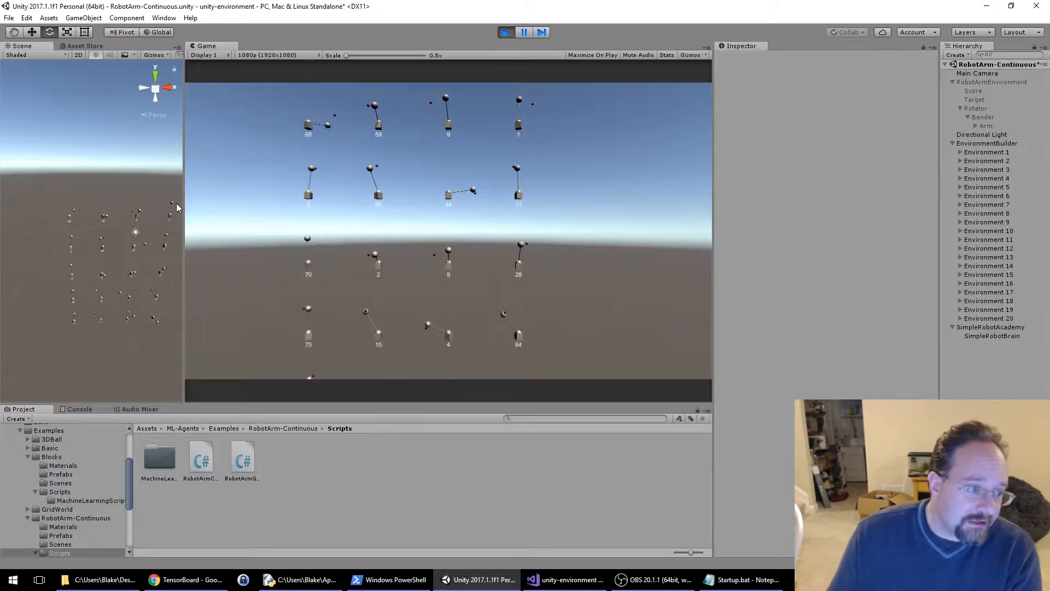
left_click(974, 100)
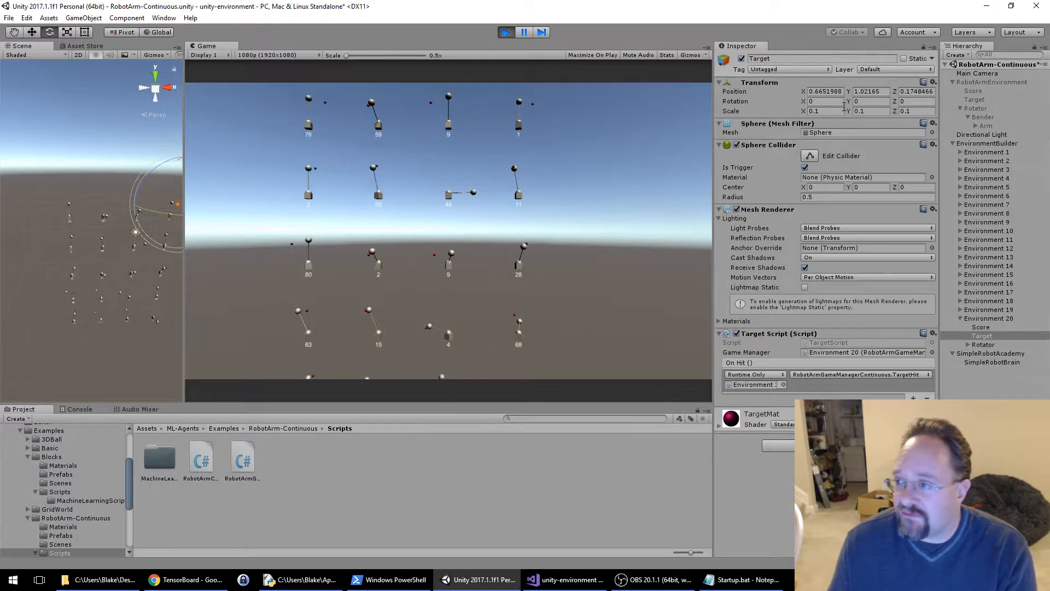
Nudge Environment 15's stuck target by setting its Position Y to 0.74
left_click(870, 91)
type("0.75")
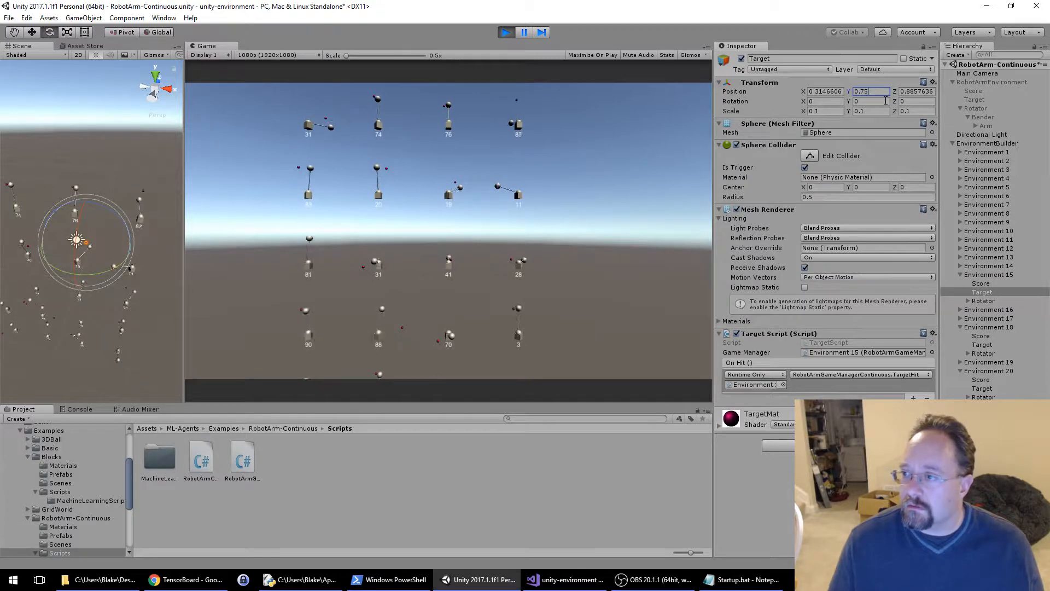
type("0.74")
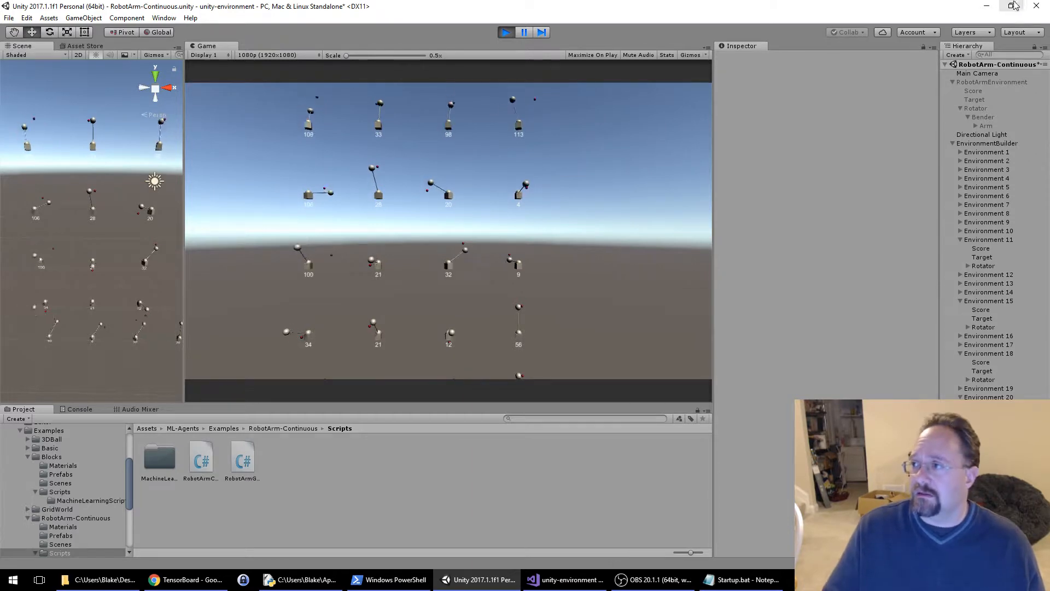
left_click(155, 579)
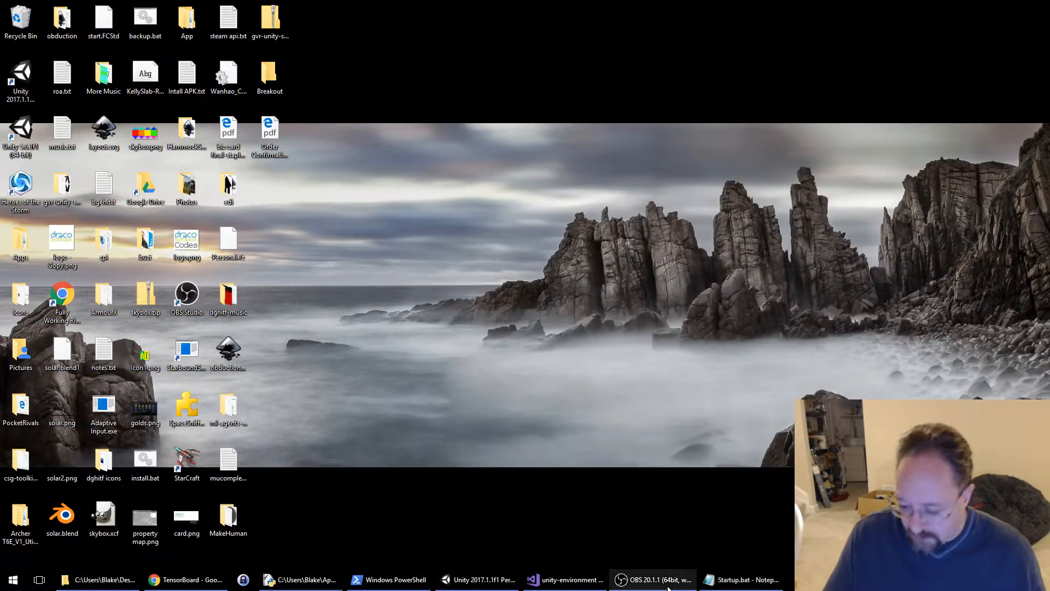
left_click(478, 580)
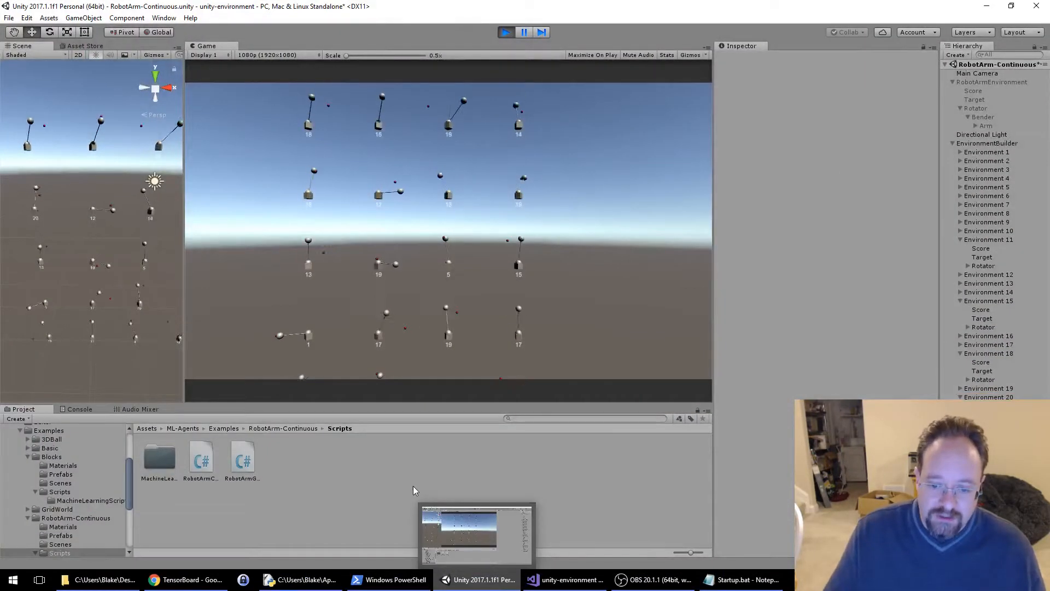